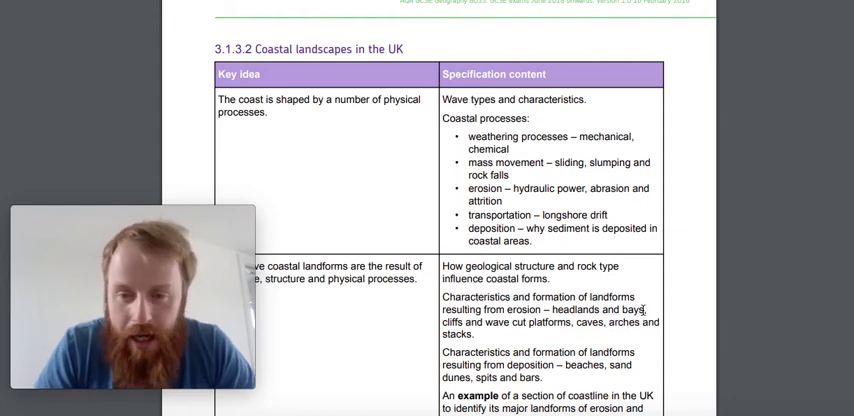
# Step: Show the scheduled coastal landforms announcement with its Headlands and Bays slides attached
pyautogui.moveTo(430, 271); pyautogui.dragTo(647, 309)
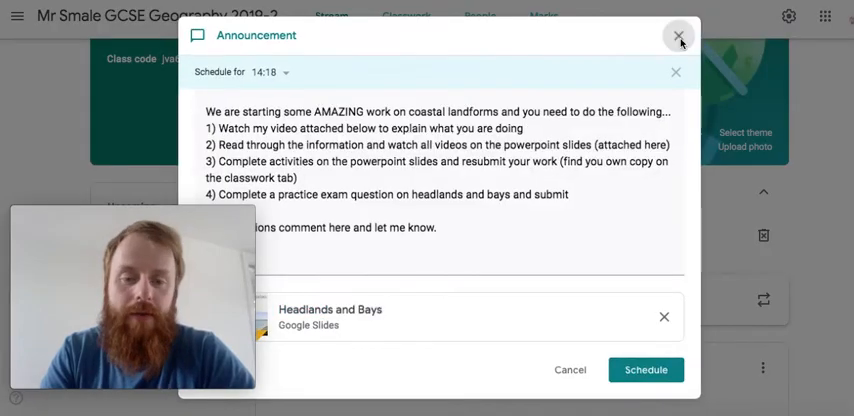
# Step: Close the announcement and expand the 'Headlands and Bays work' post in Classwork
pyautogui.click(679, 36)
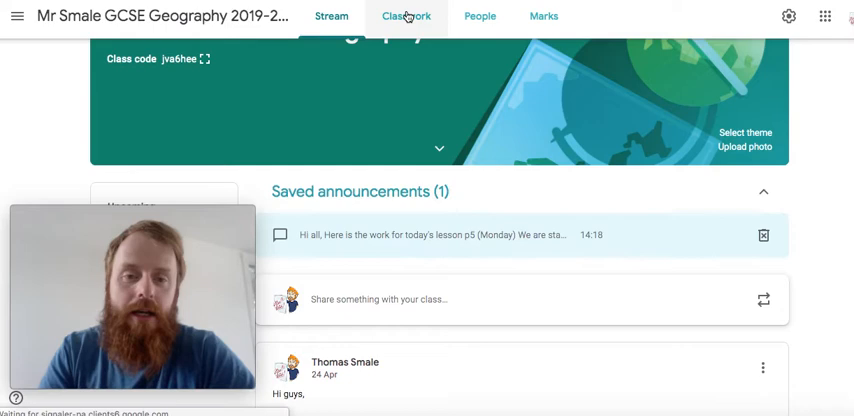
pyautogui.click(405, 16)
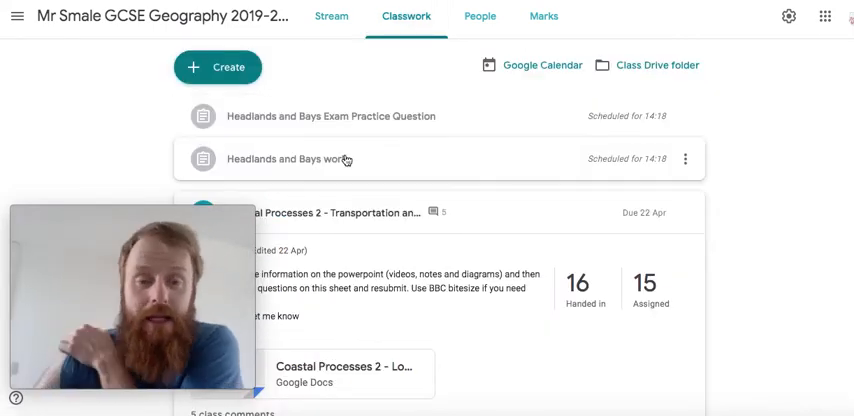
pyautogui.click(286, 158)
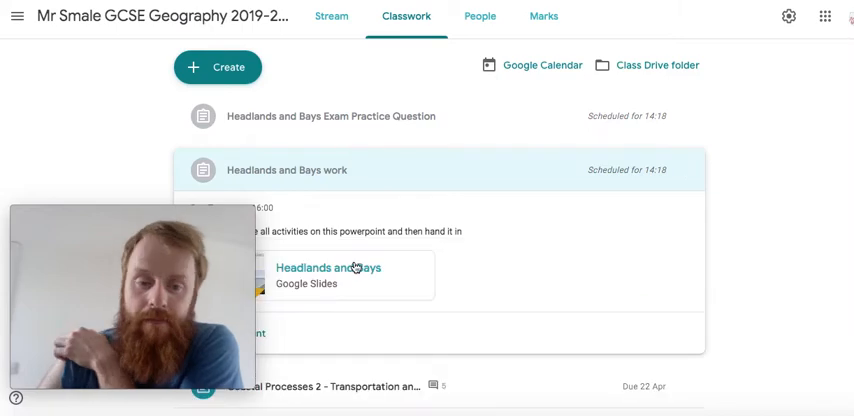
# Step: Review the Headlands and Bays slides, then open the Exam Practice Question
pyautogui.click(345, 275)
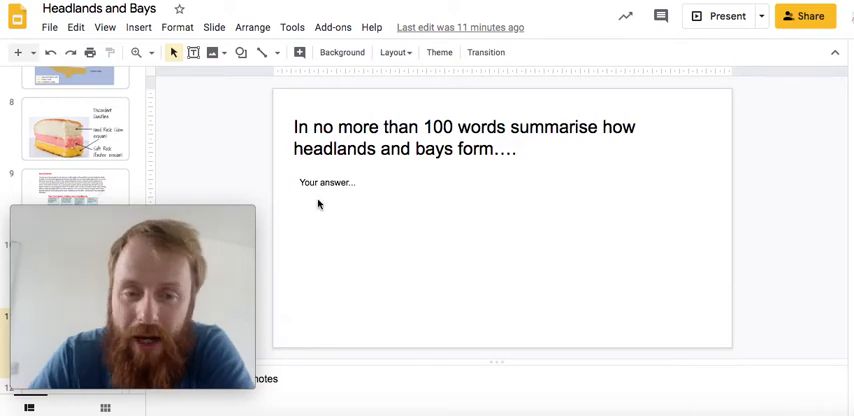
pyautogui.moveTo(480, 234)
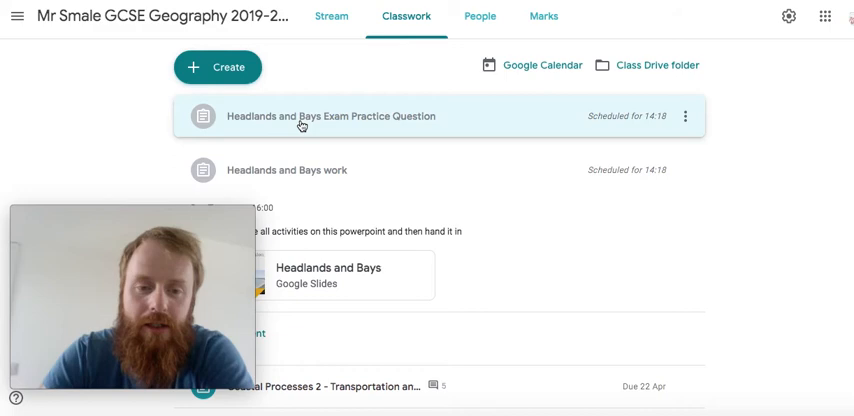
pyautogui.click(328, 116)
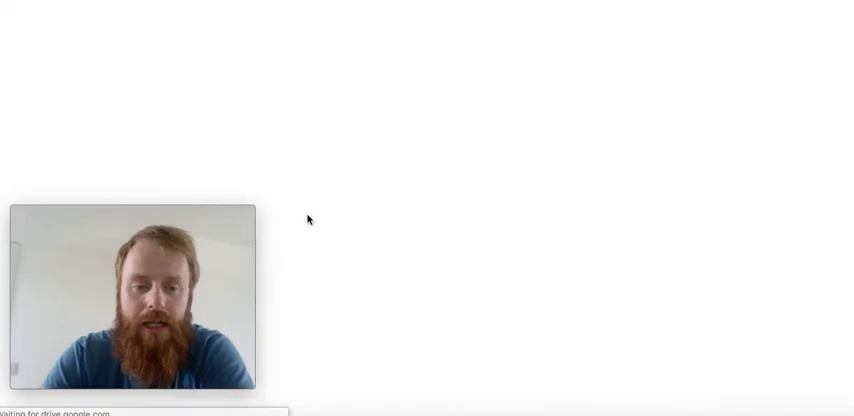